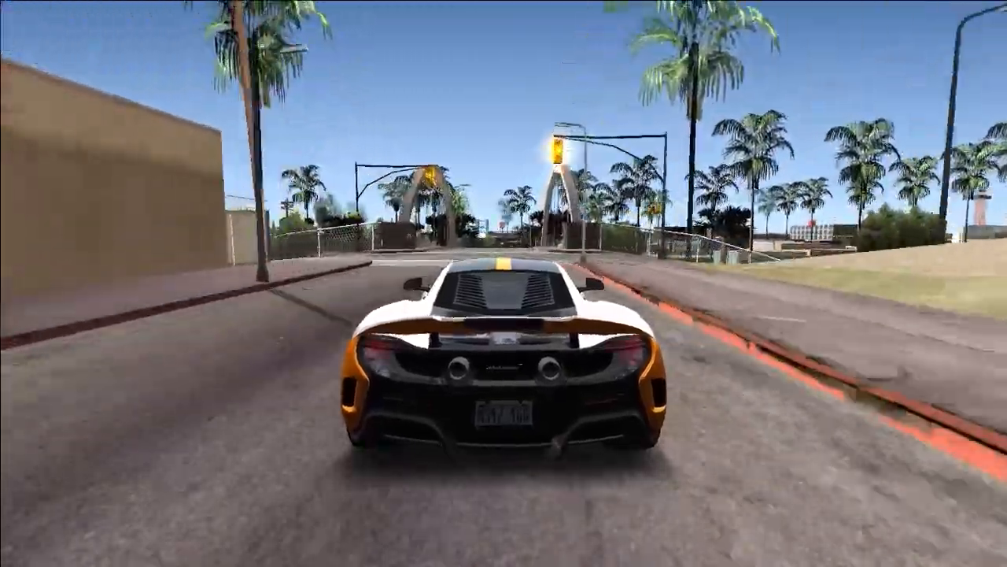
# Navigate to the GTA-SanAndreas game folder on drive D.
pyautogui.press('w')
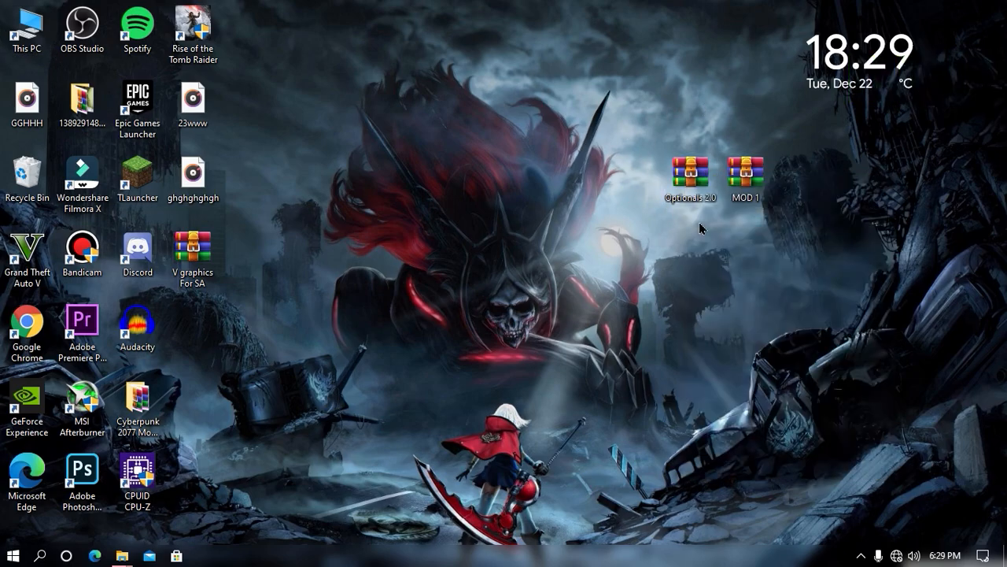
pyautogui.doubleClick(691, 175)
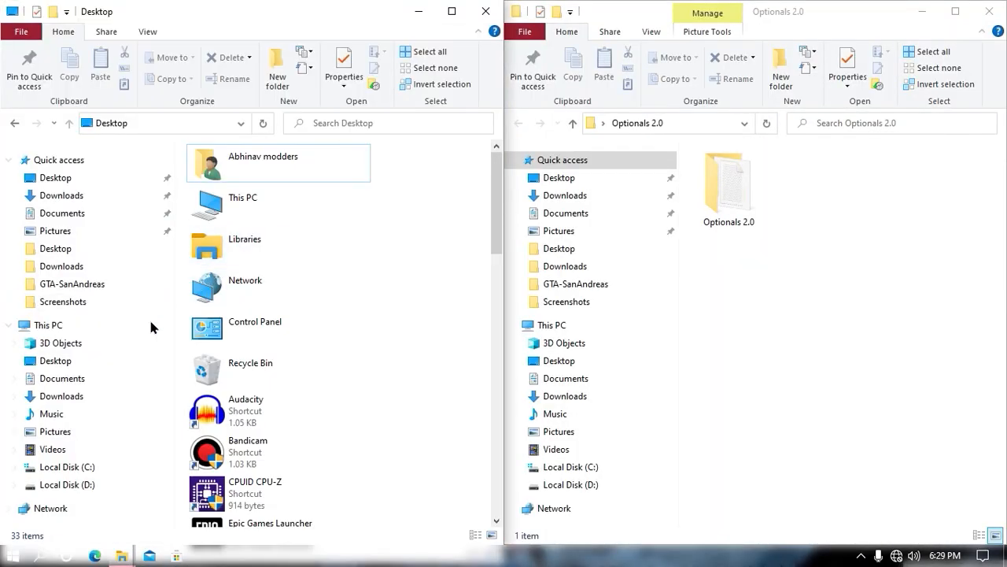
pyautogui.click(66, 485)
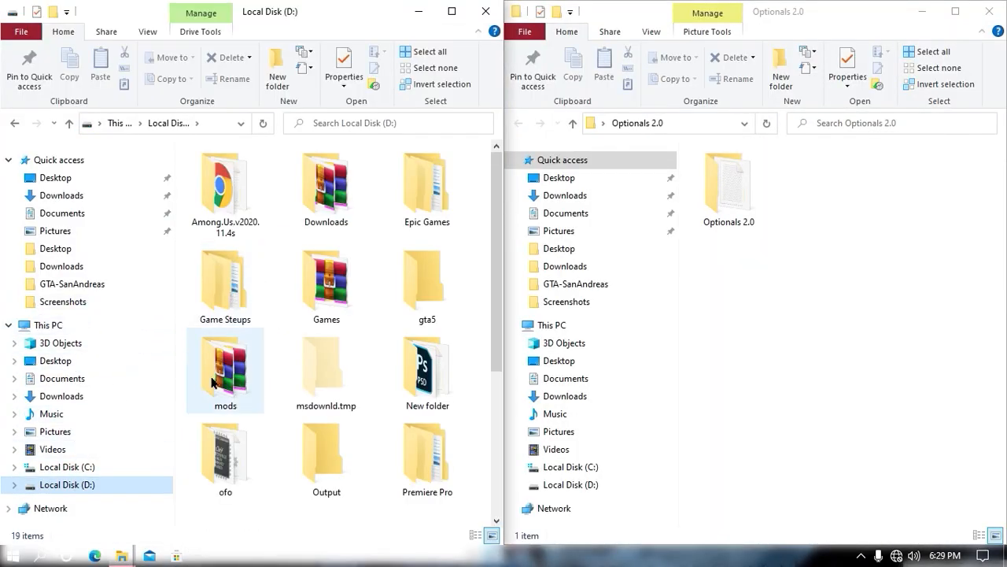
pyautogui.doubleClick(326, 281)
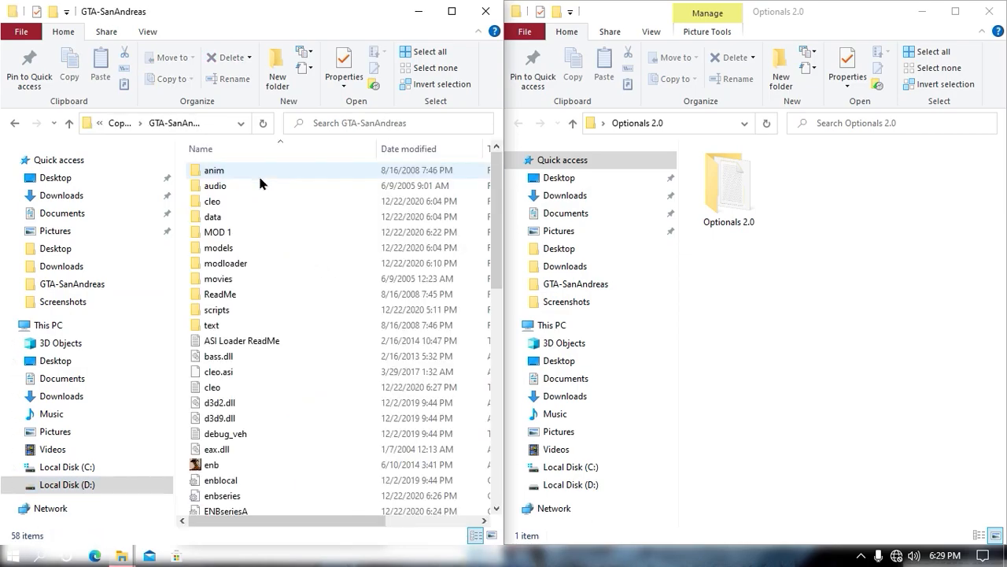
# Copy the Cleo, Asi loader, Modloader+More files from Optionals 2.0 into the game folder, replacing duplicates.
pyautogui.doubleClick(727, 181)
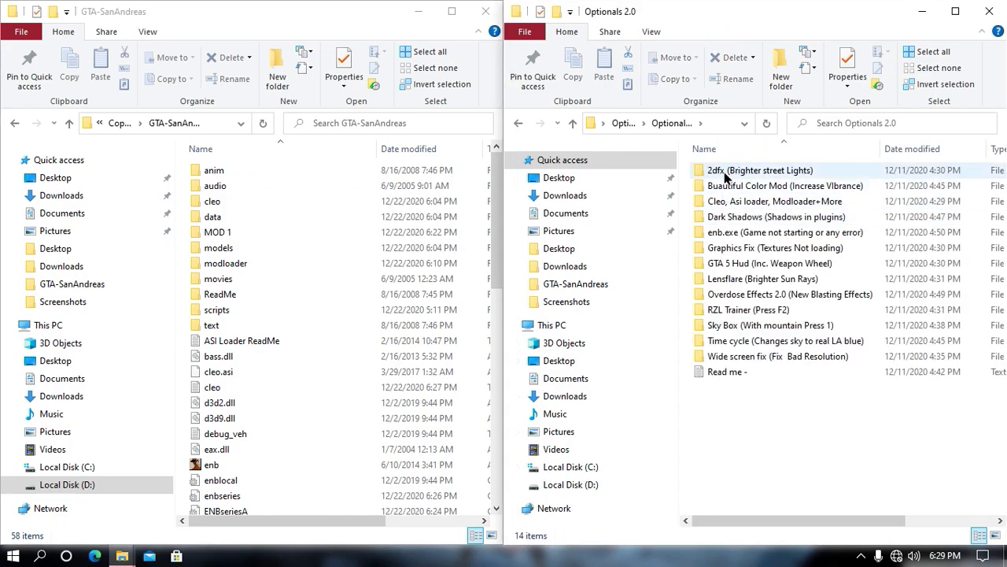
pyautogui.click(779, 201)
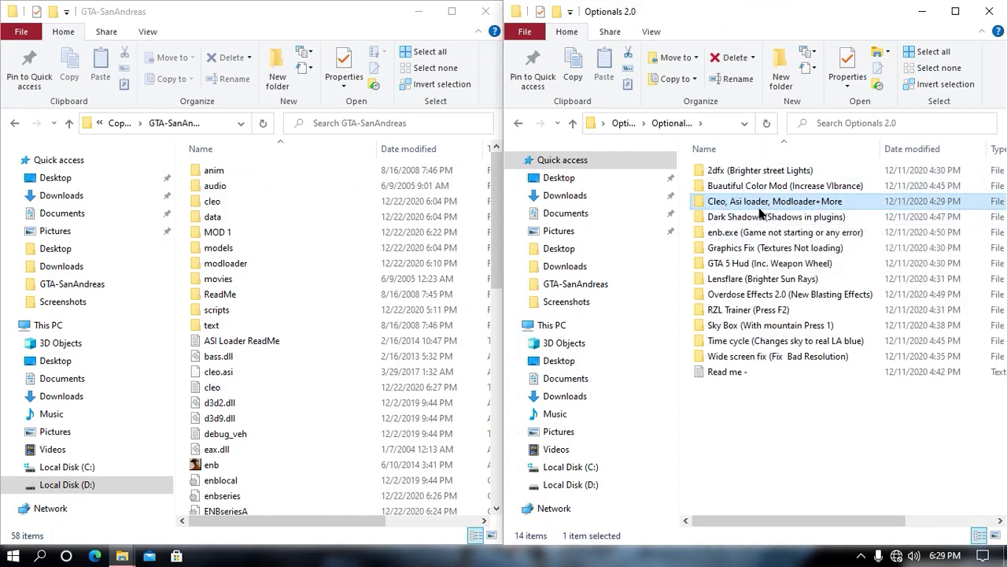
pyautogui.doubleClick(773, 201)
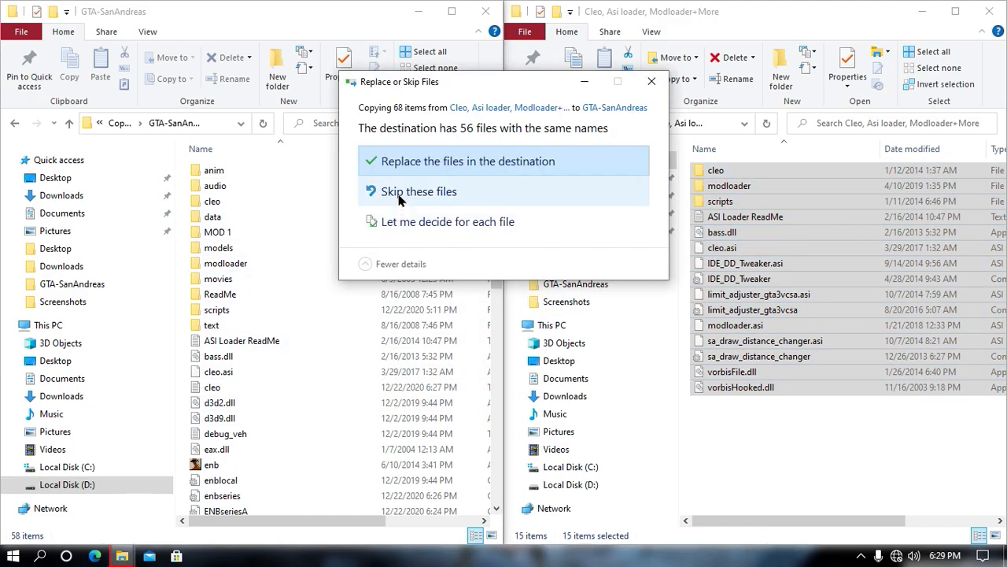
pyautogui.click(465, 161)
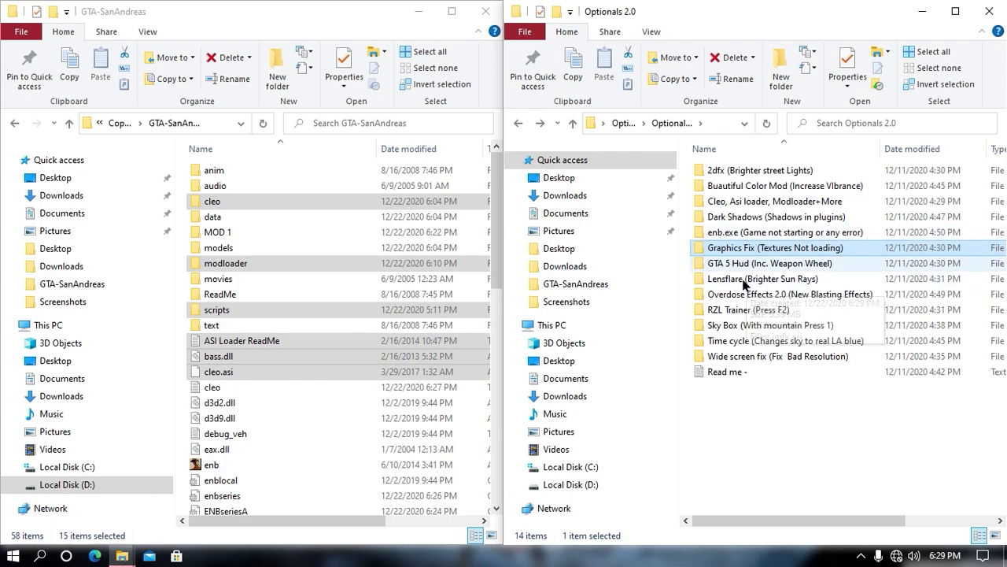
# Copy the Graphics Fix streammemfix files into the game folder, then browse the enb.exe fix folder.
pyautogui.doubleClick(775, 247)
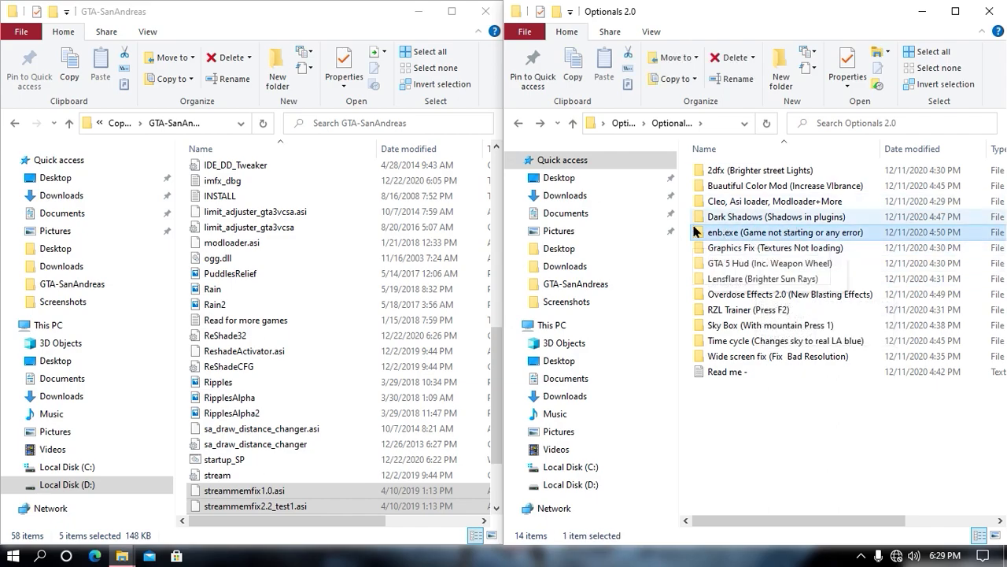
pyautogui.doubleClick(785, 231)
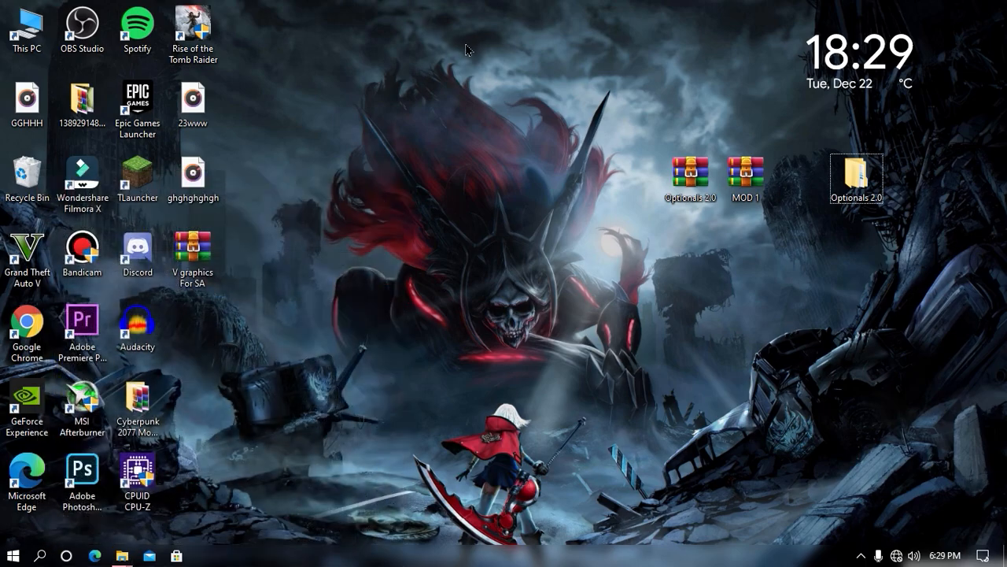
# Extract the MOD 1 archive with WinRAR into the Desktop\MOD 1 folder.
pyautogui.click(745, 177)
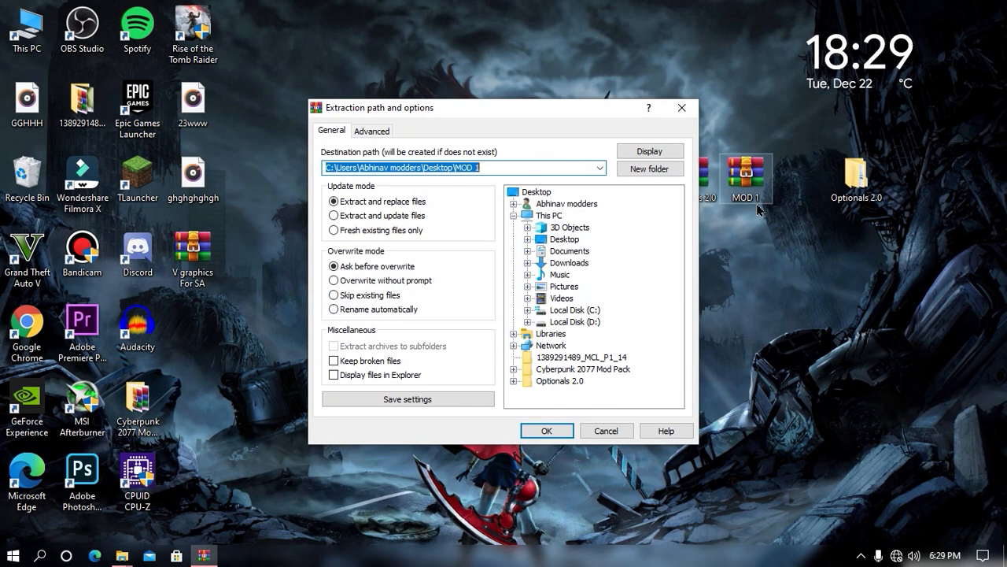
pyautogui.click(548, 431)
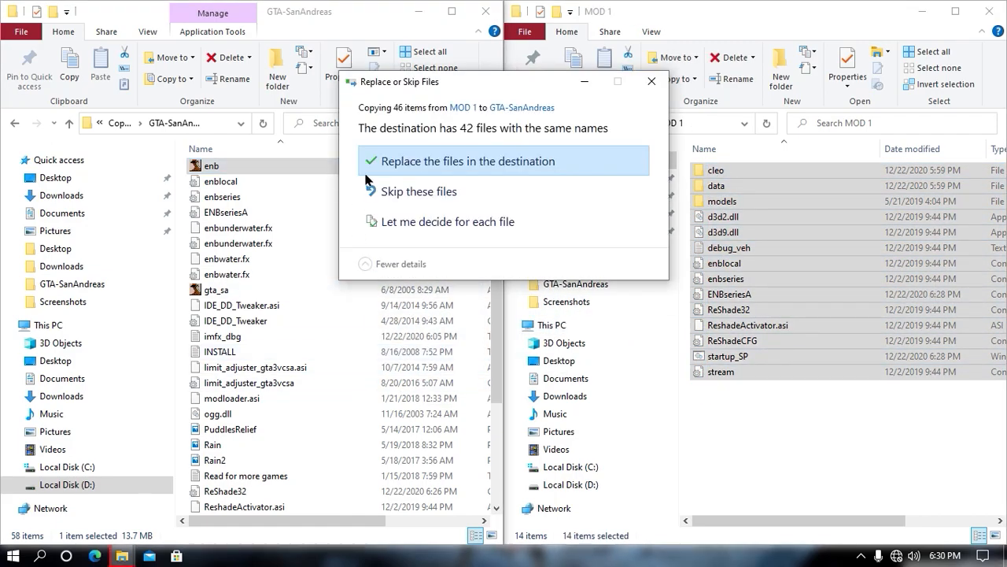
# Copy the MOD 1 files into GTA-SanAndreas, replacing the 42 same-named files.
pyautogui.click(466, 160)
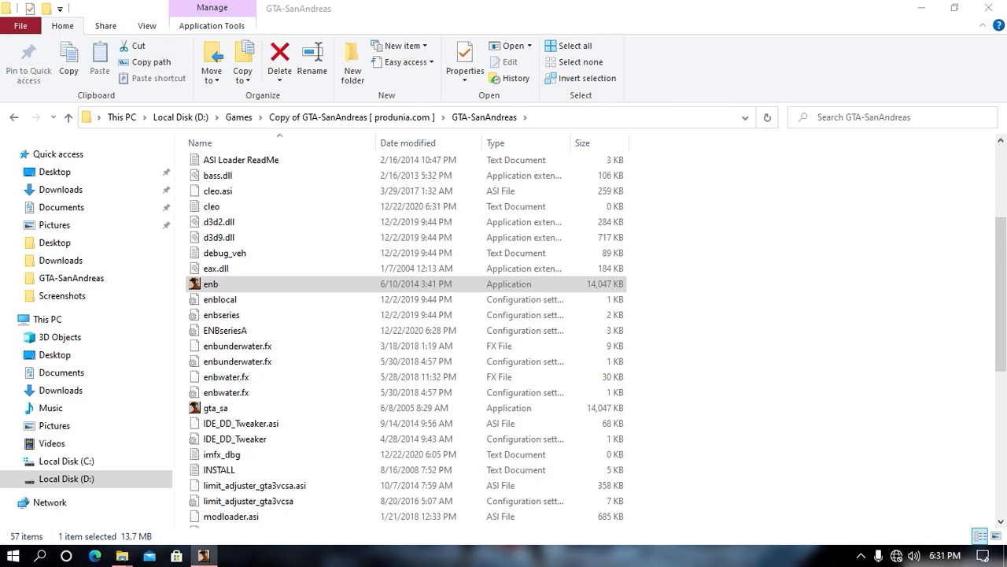
# Launch San Andreas from the game folder so CJ appears in Jefferson with modded visuals.
pyautogui.doubleClick(211, 283)
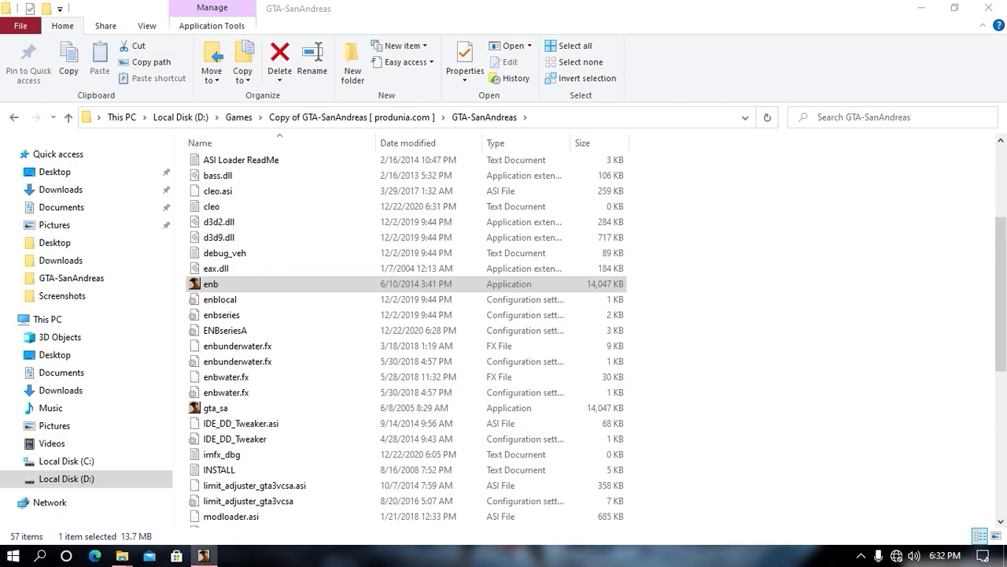
pyautogui.doubleClick(211, 284)
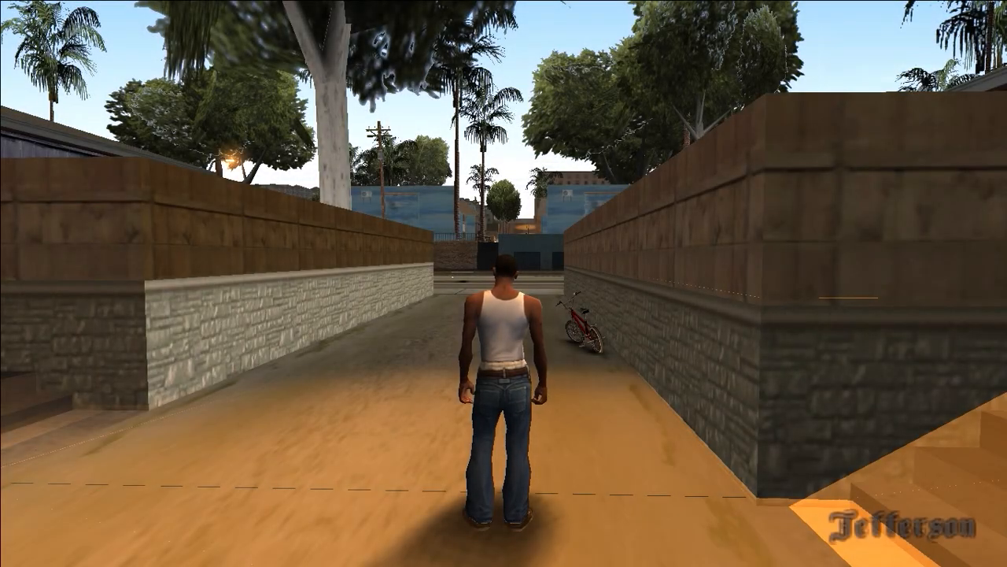
# Bring up the RZL-Trainer menu and its Weather list with presets like Extrasunny LA.
pyautogui.press('Escape')
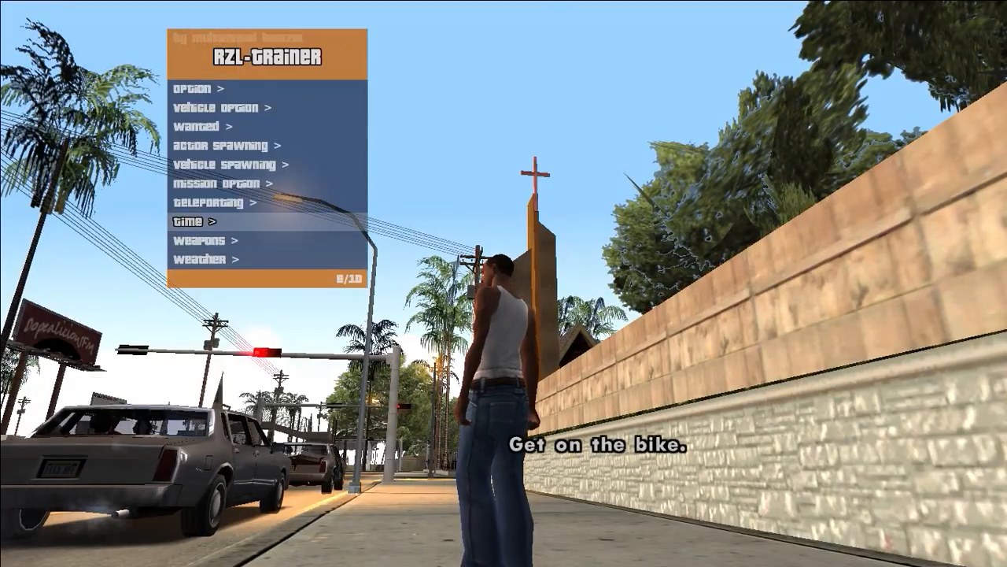
pyautogui.click(201, 258)
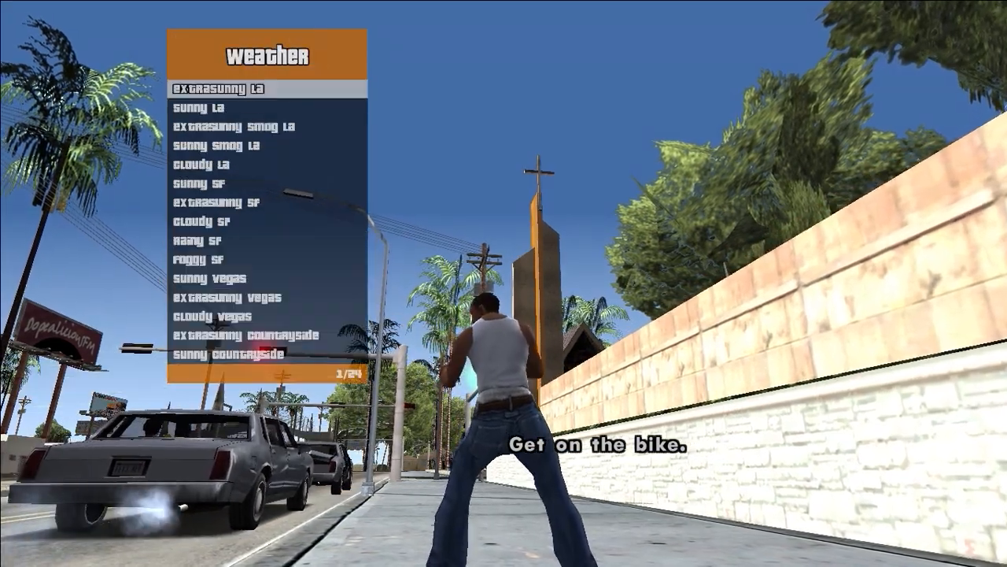